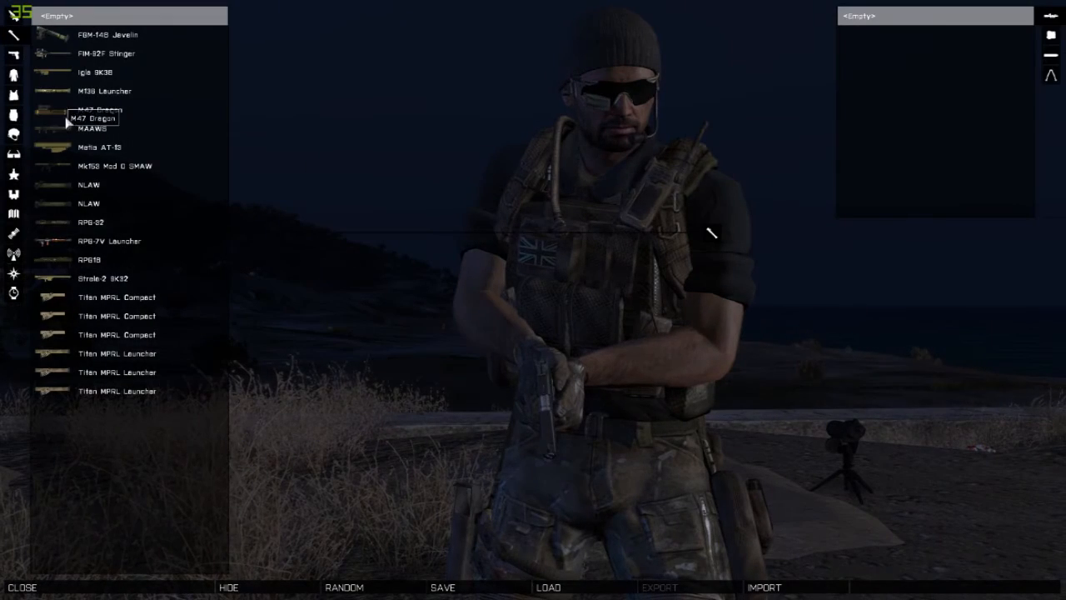
mouse_move(113, 303)
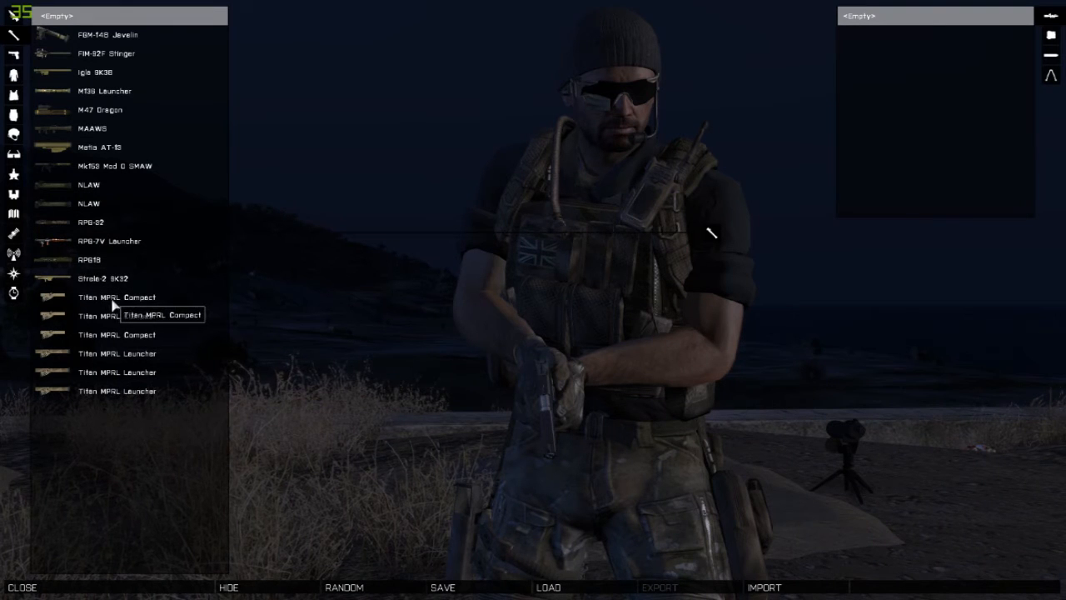
- Take the Titan MPRL Compact from the launcher list and move on to the Backpack category
left_click(117, 297)
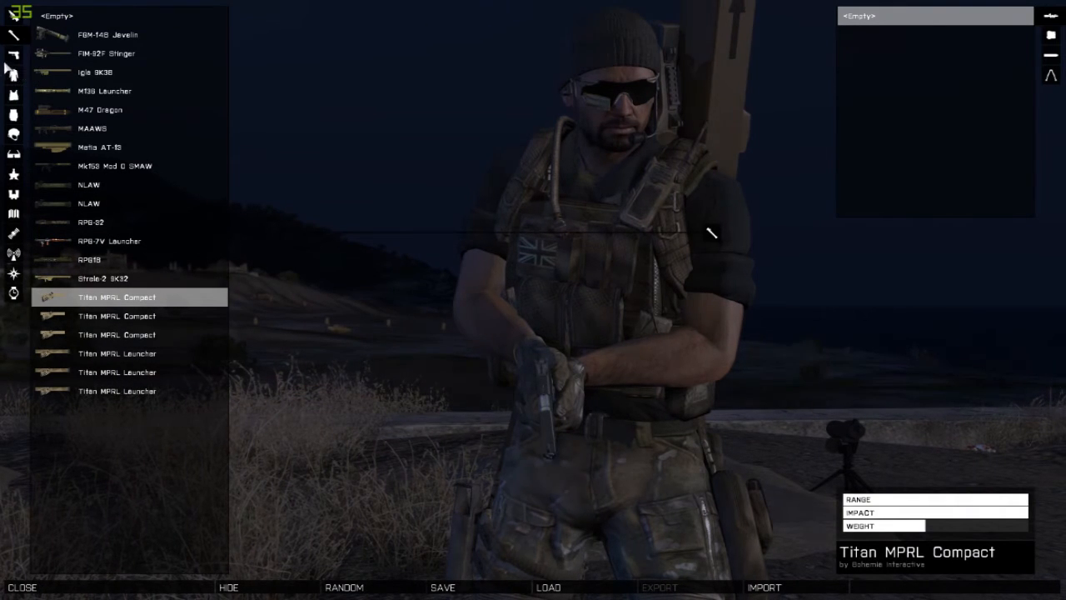
mouse_move(14, 115)
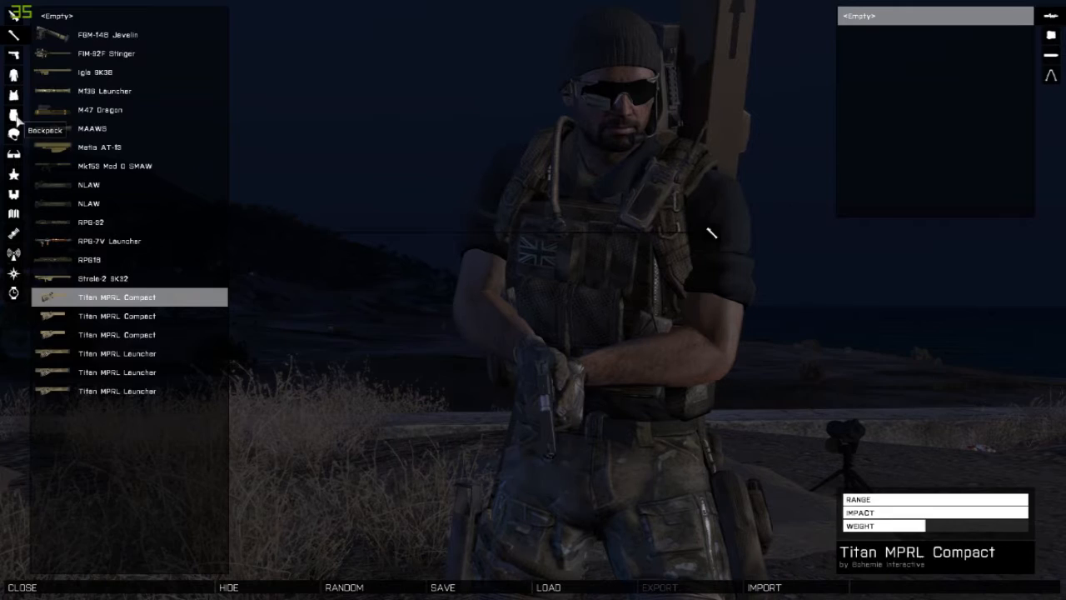
left_click(12, 115)
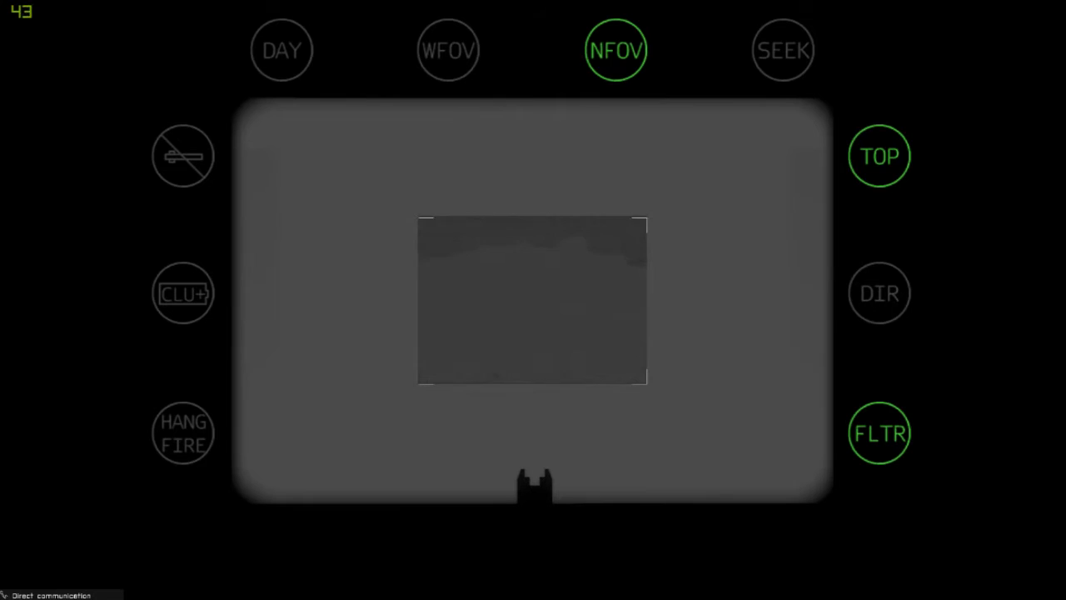
- Fire the Titan missile at the tank and destroy it
left_click(783, 50)
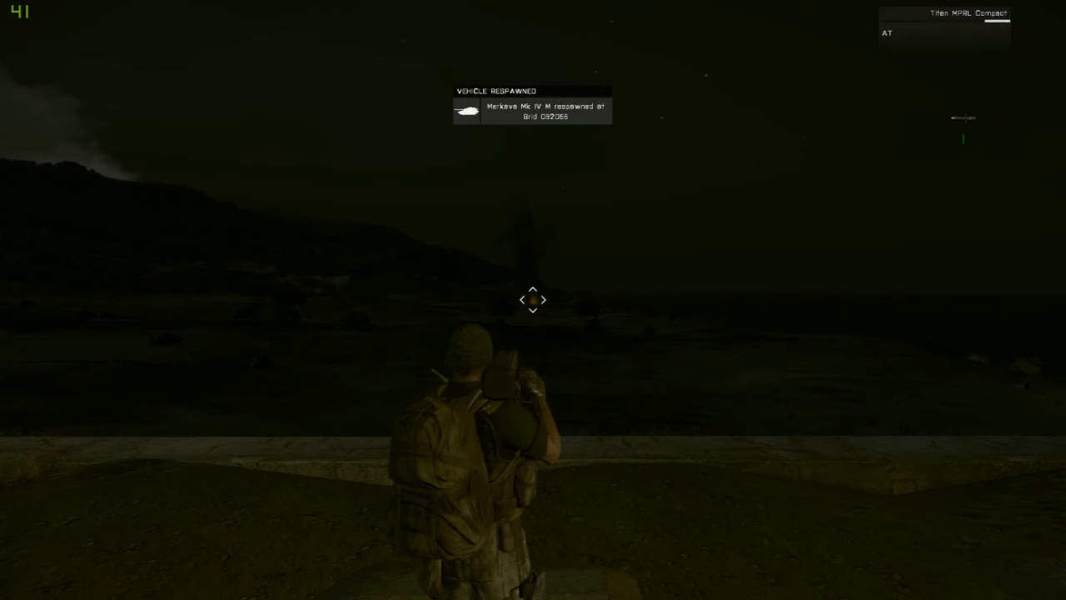
- Pause with Escape and reach the Controls settings with the Addon list expanded
key("Escape")
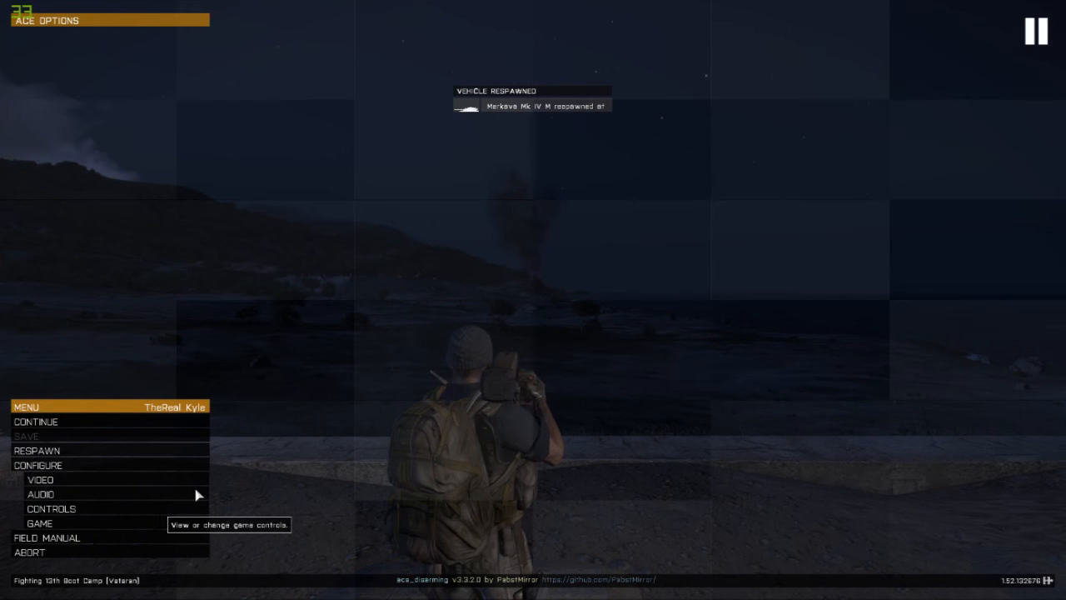
left_click(50, 508)
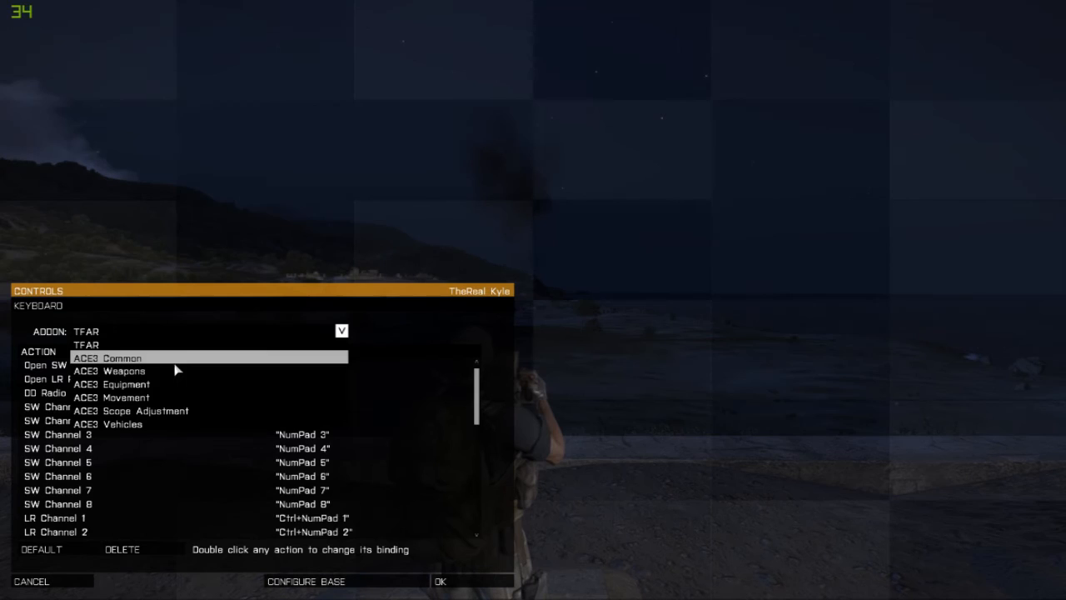
- Bind a new key to ACE3 Weapons Cycle Fire Mode and confirm with OK
left_click(110, 370)
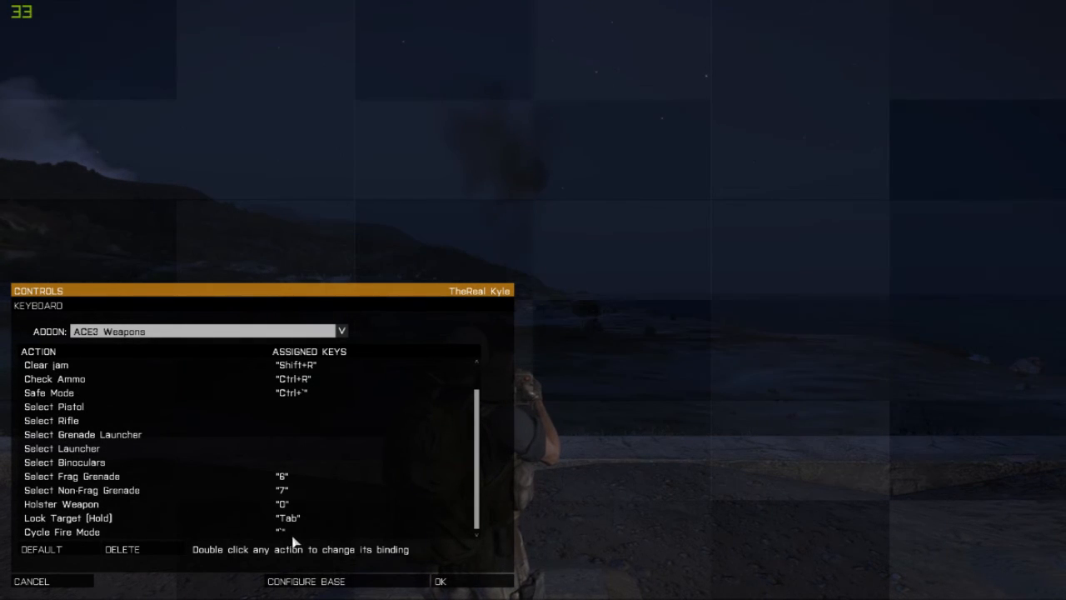
double_click(60, 531)
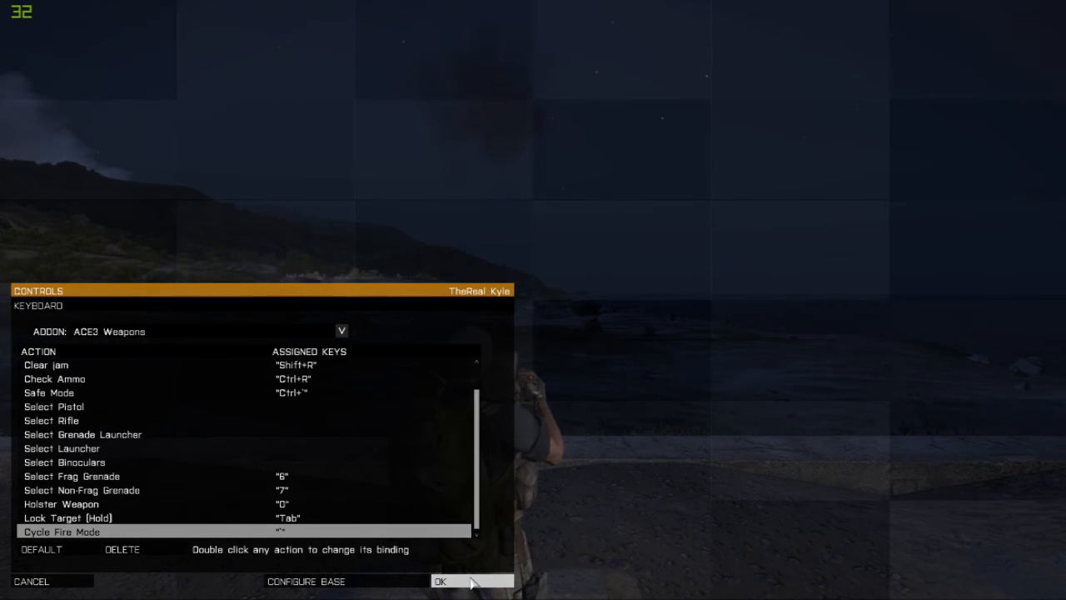
left_click(473, 580)
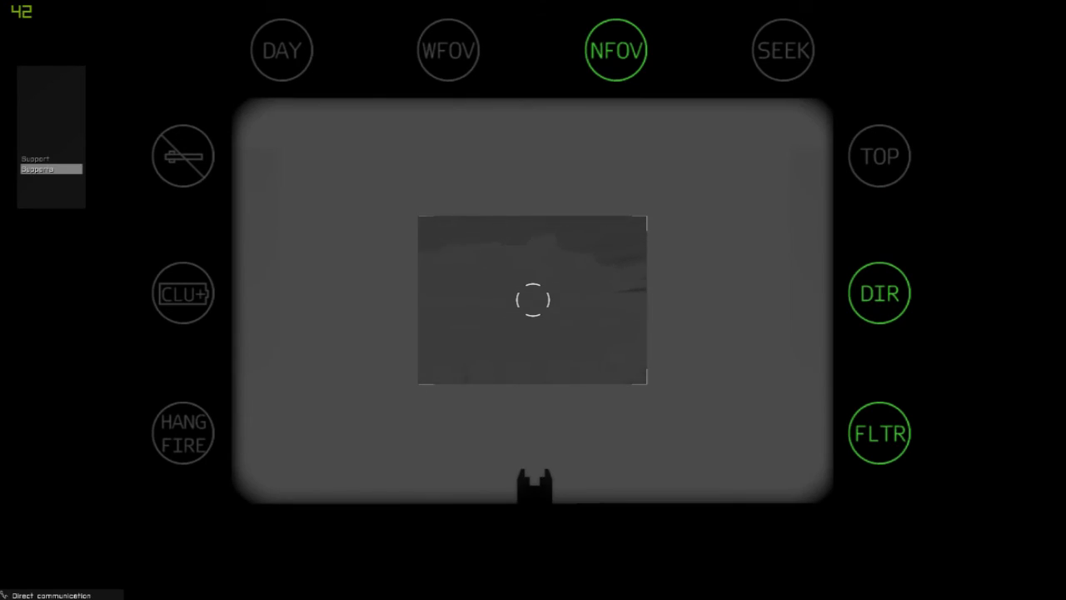
- With the Titan in DIR mode, activate SEEK to start tracking a target
left_click(783, 50)
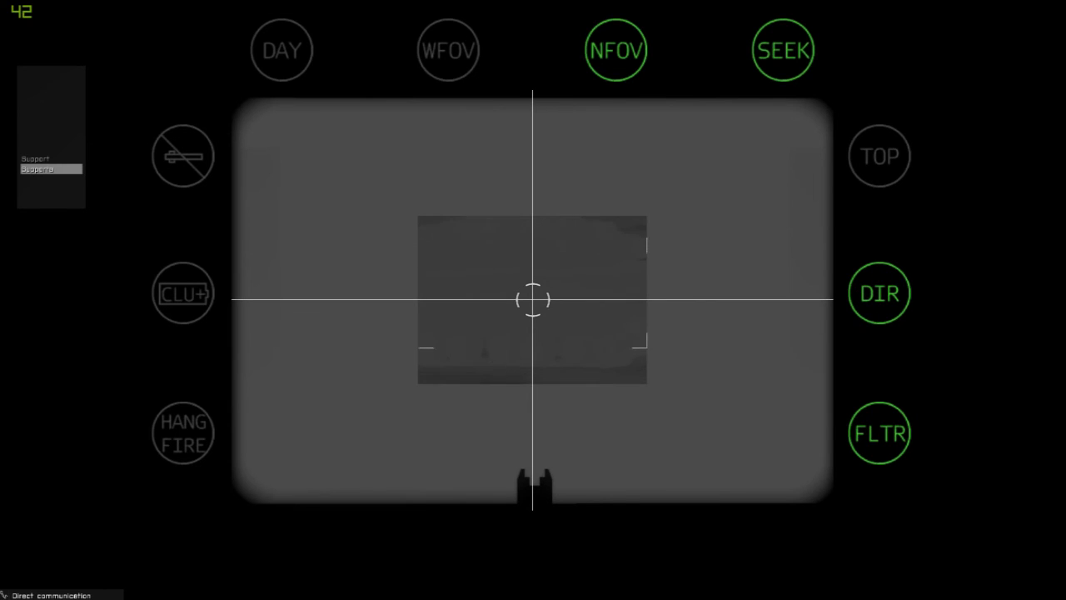